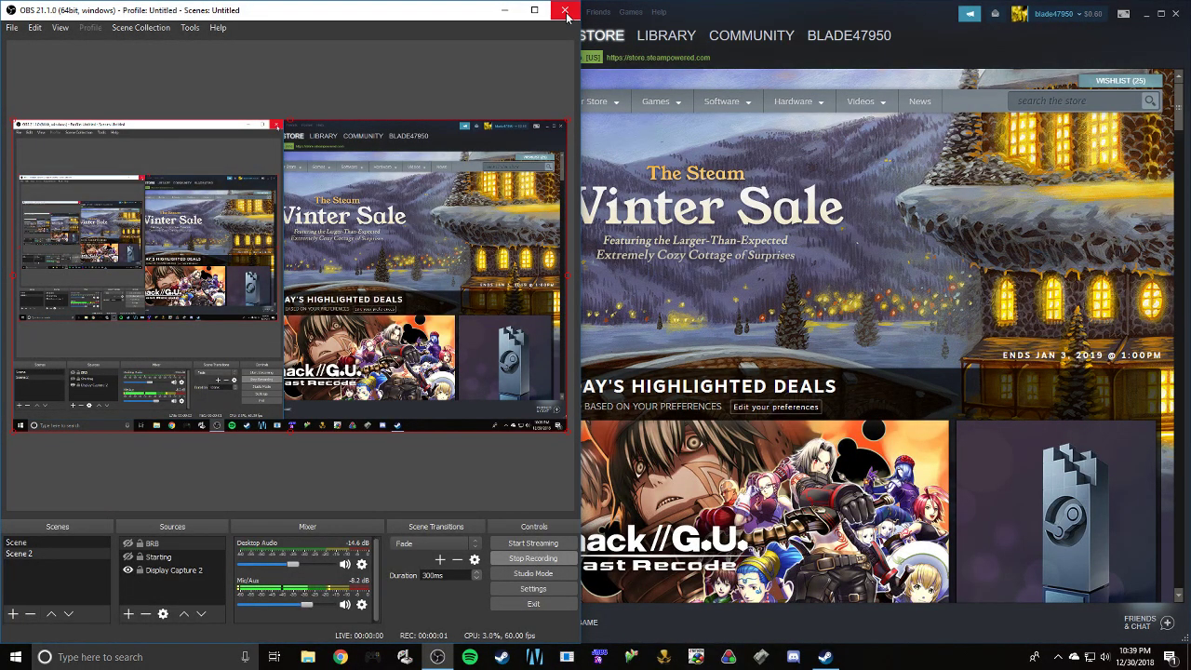
Step: Close the OBS window and maximize the Steam store window
left_click(566, 10)
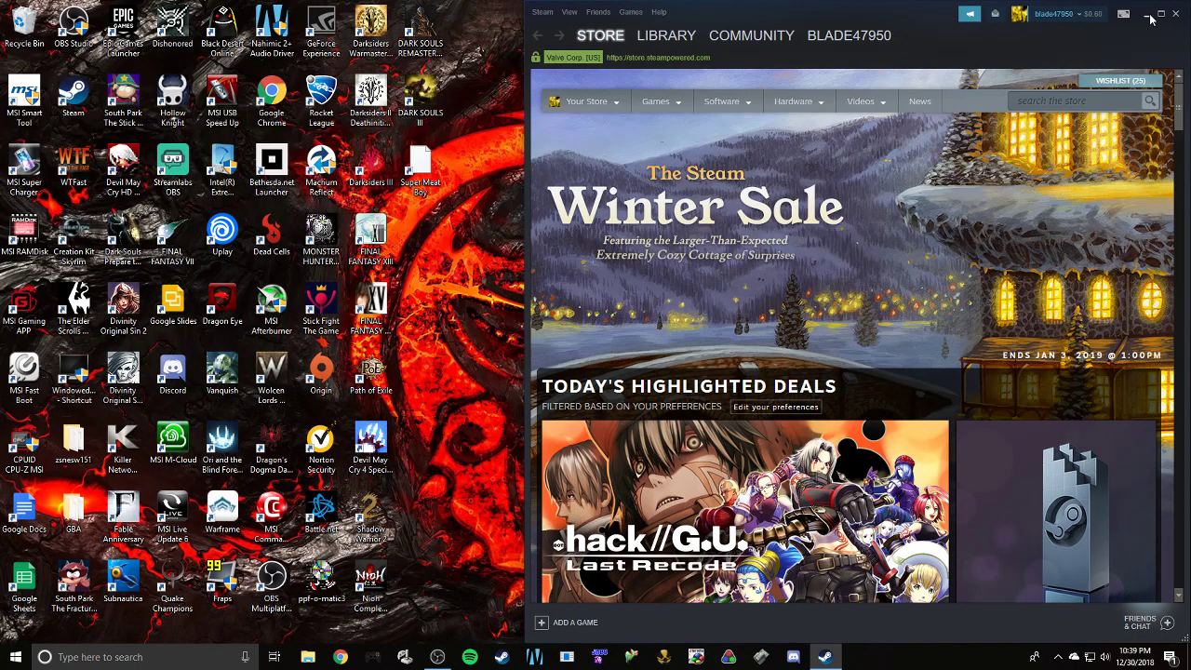
left_click(1152, 14)
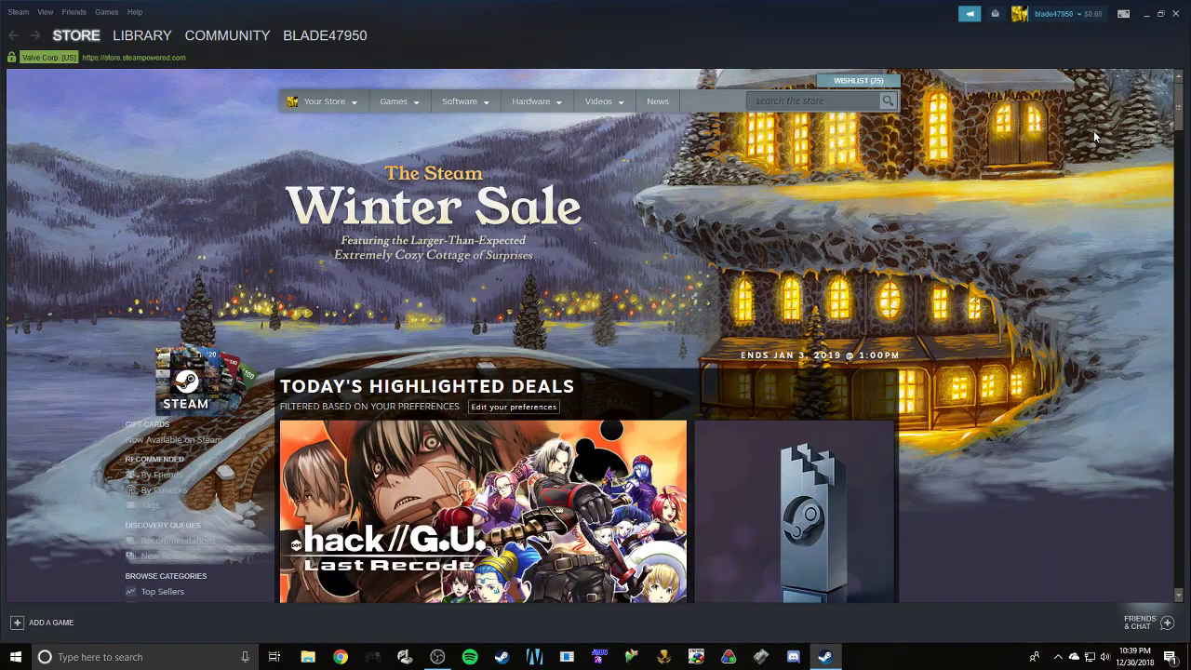
mouse_move(417, 194)
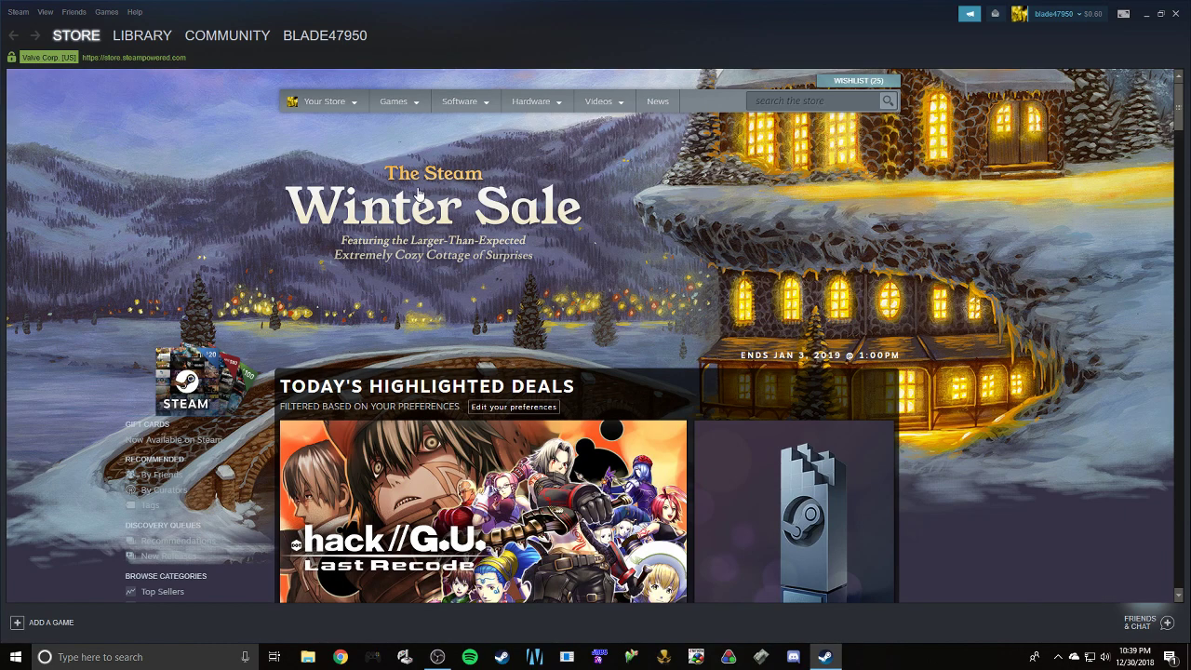
mouse_move(116, 387)
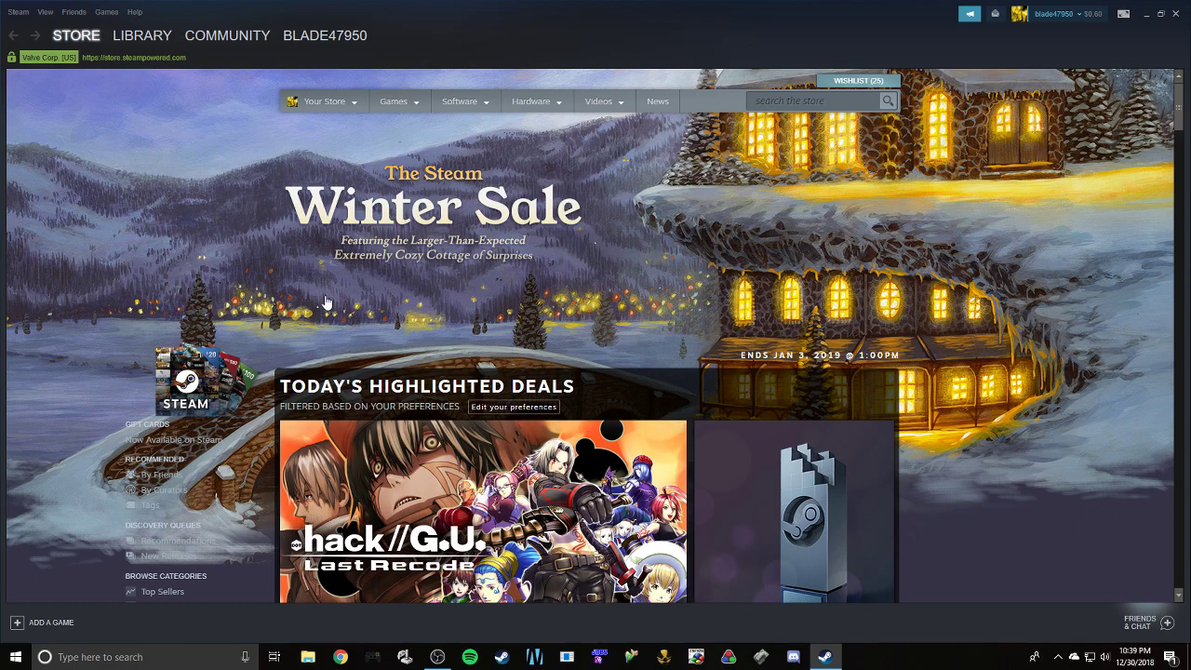
mouse_move(402, 286)
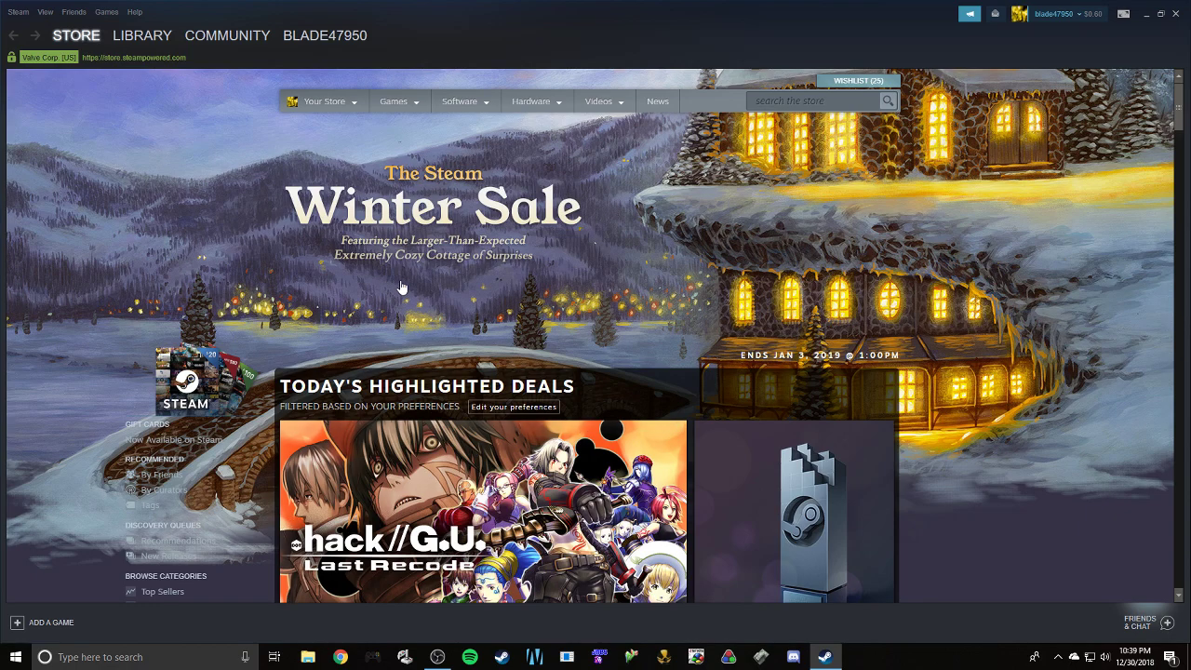
mouse_move(181, 161)
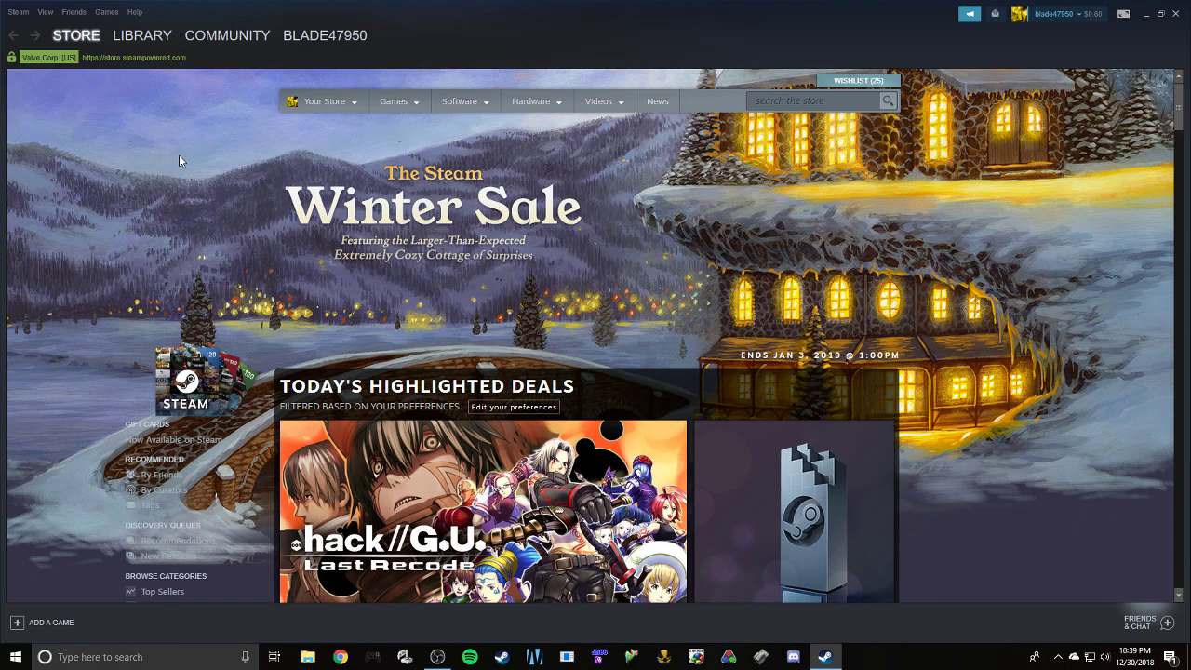
Step: Open Steam Settings from the Steam menu, showing the Controller section
left_click(17, 11)
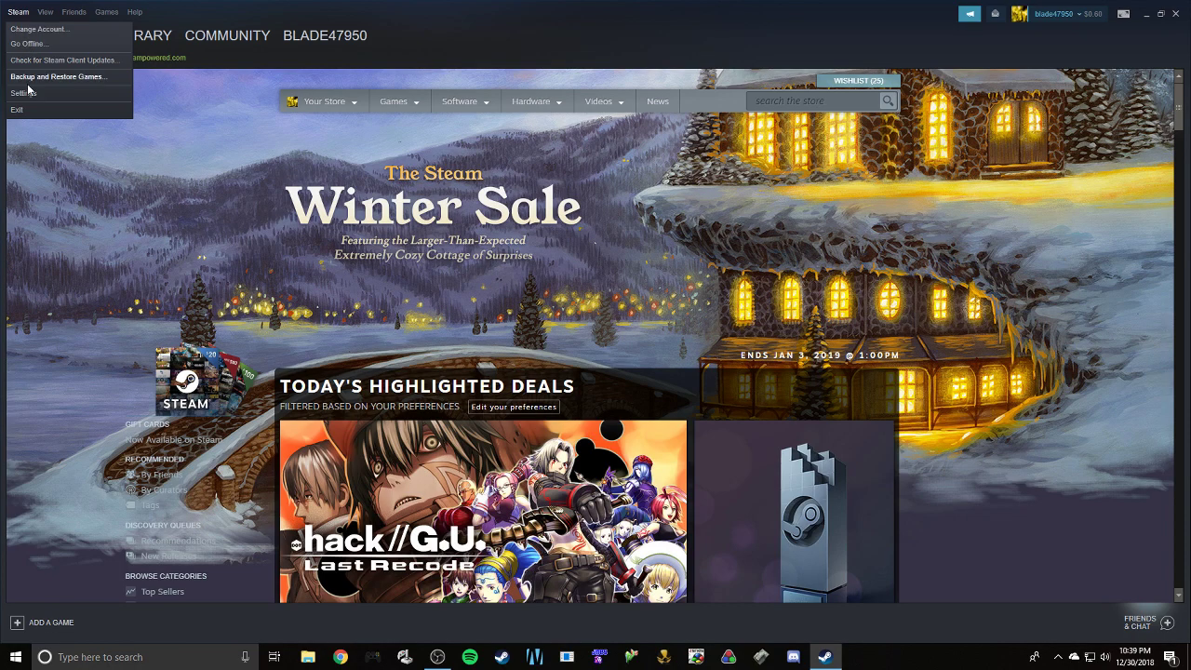
mouse_move(28, 93)
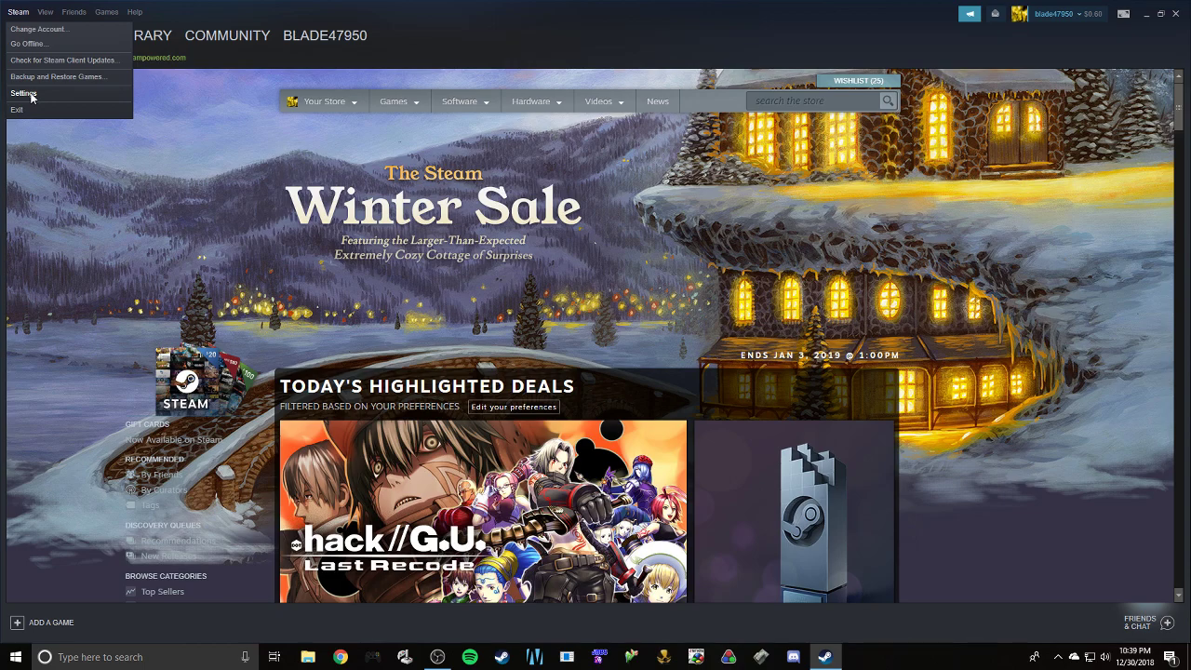
left_click(22, 93)
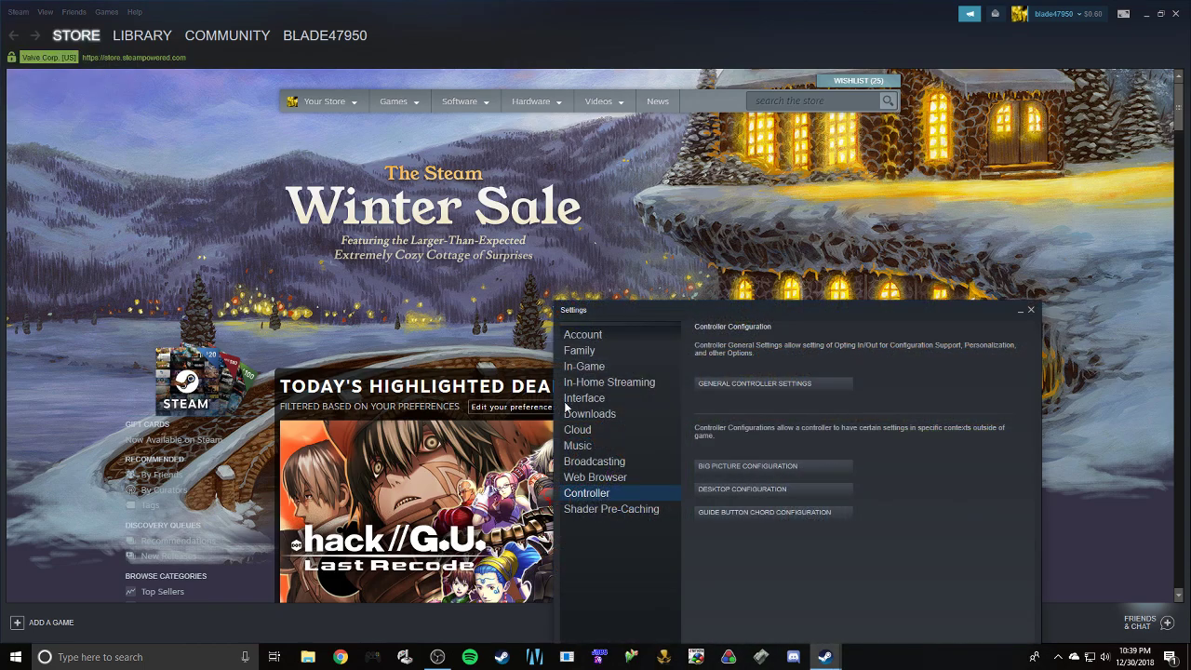
mouse_move(21, 22)
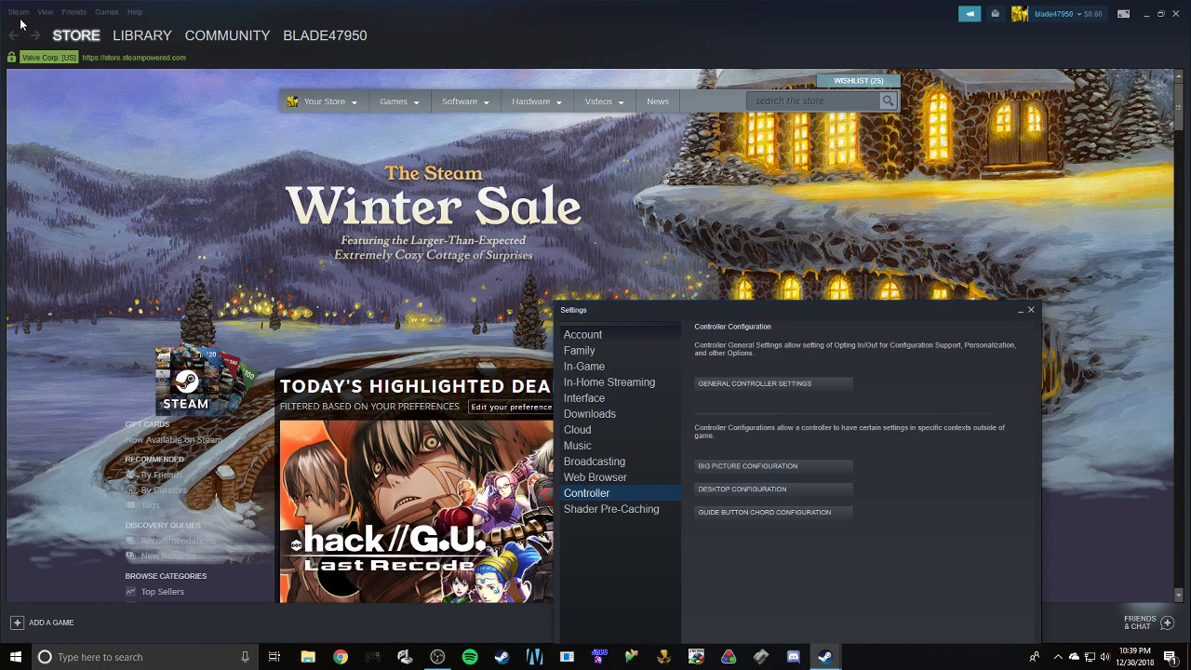
mouse_move(582, 498)
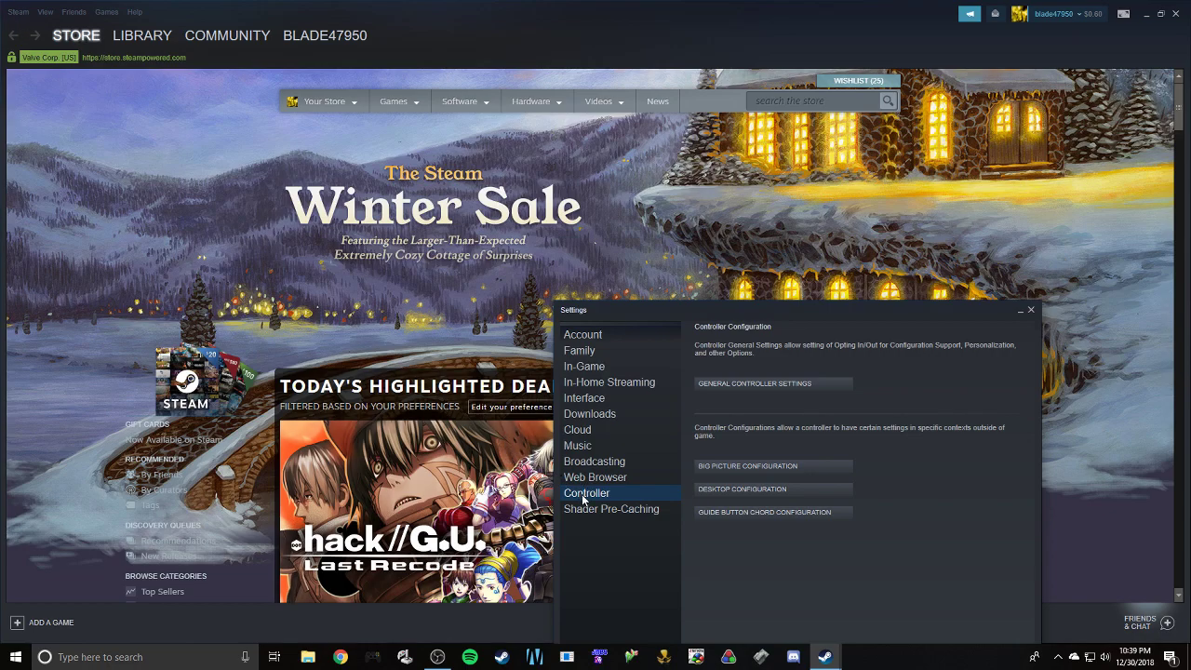
mouse_move(594, 352)
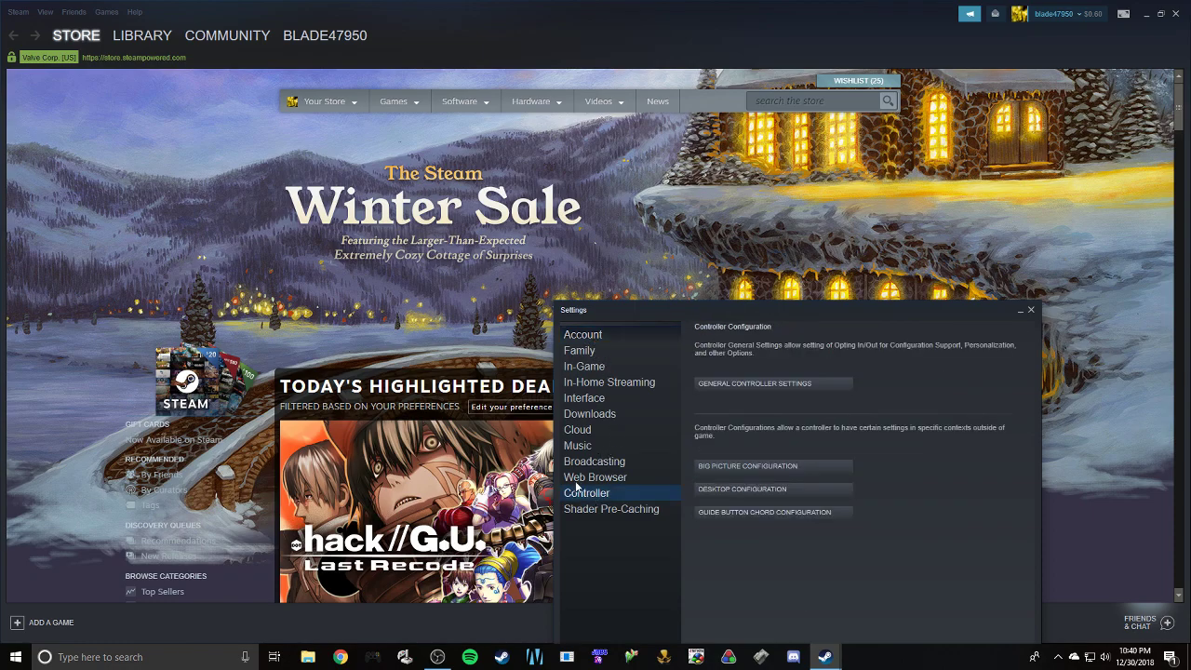
mouse_move(747, 466)
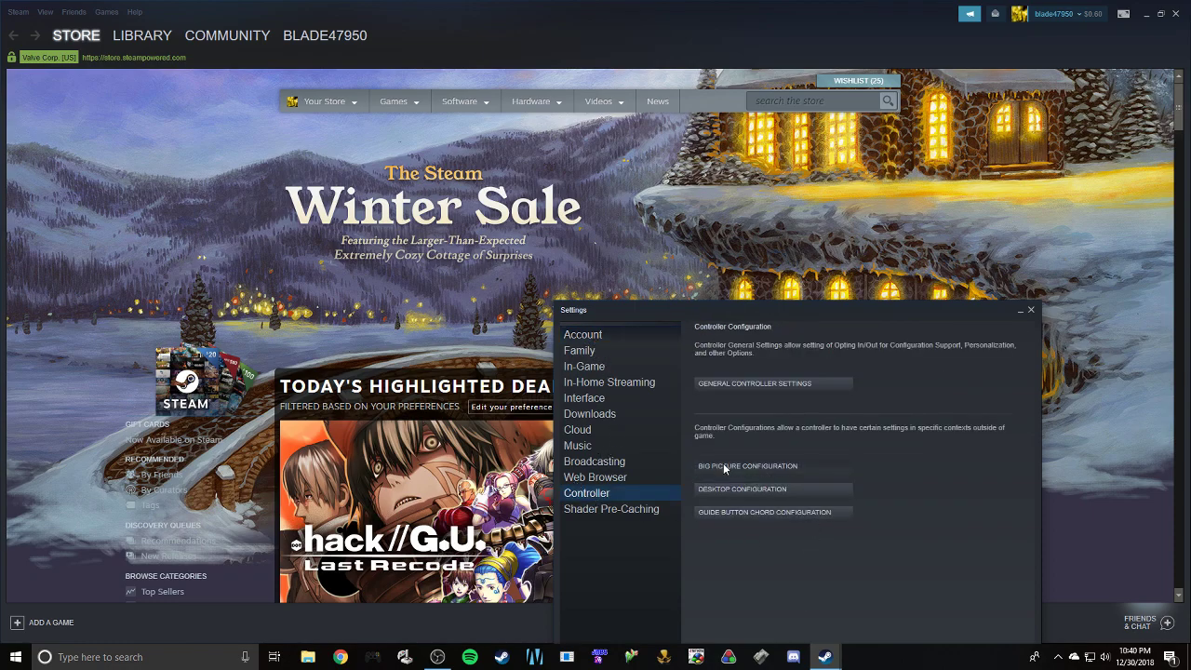
Step: In Big Picture Configuration, set the gyro In-Game Action to None
left_click(748, 465)
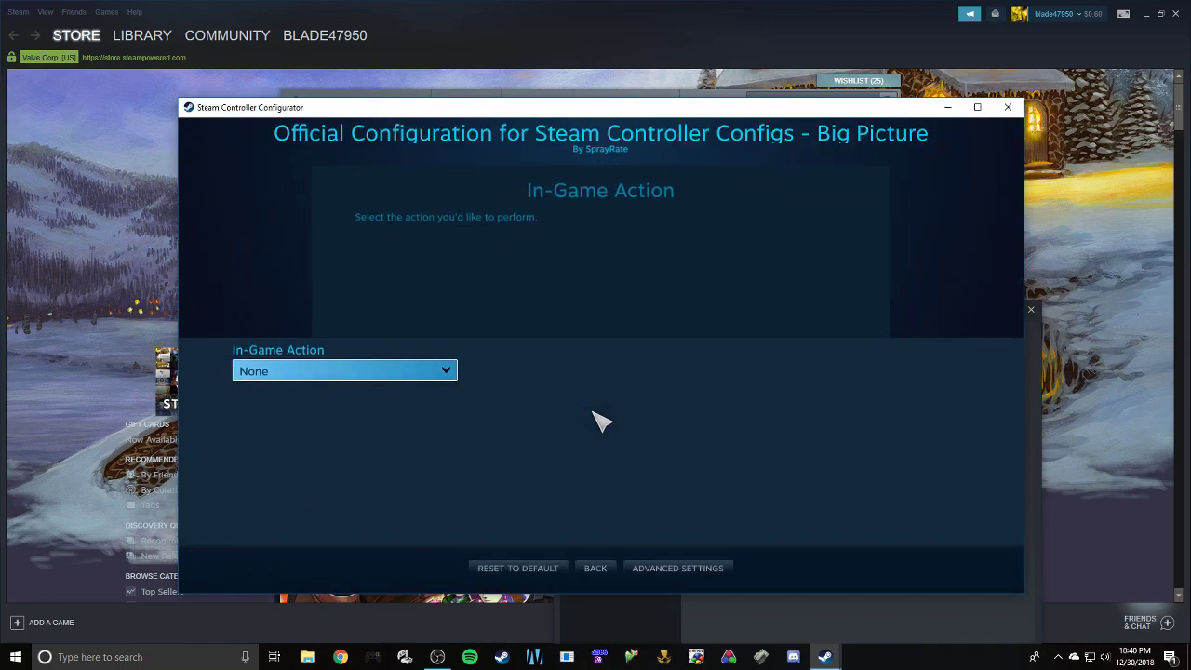
mouse_move(367, 371)
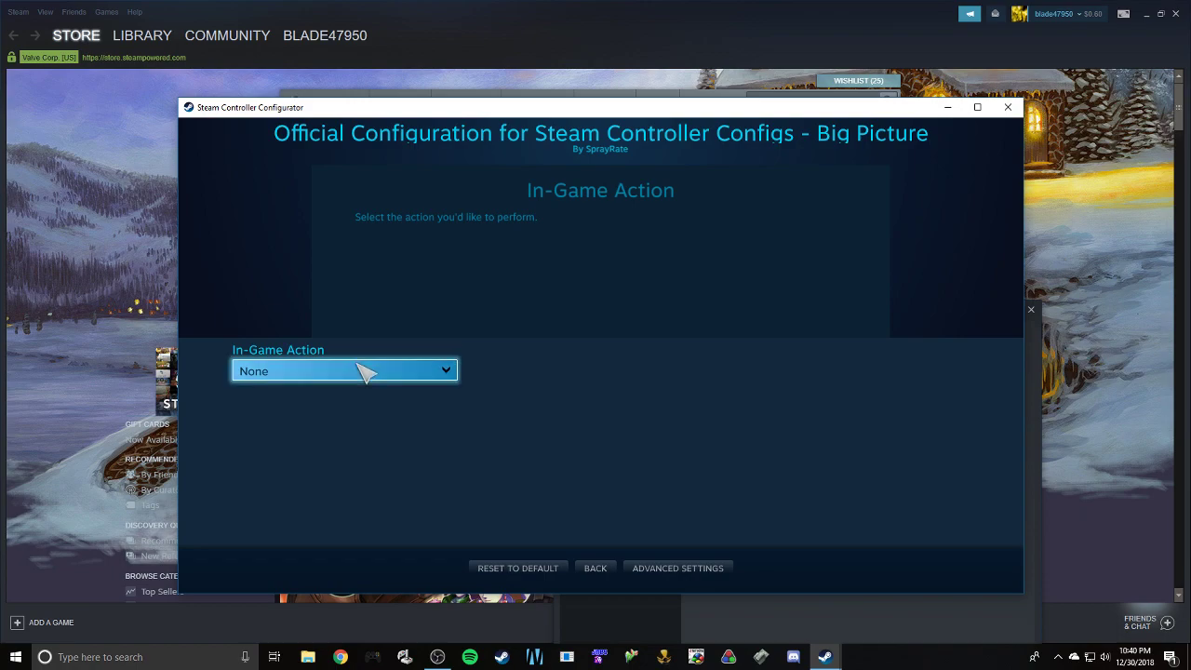
left_click(344, 370)
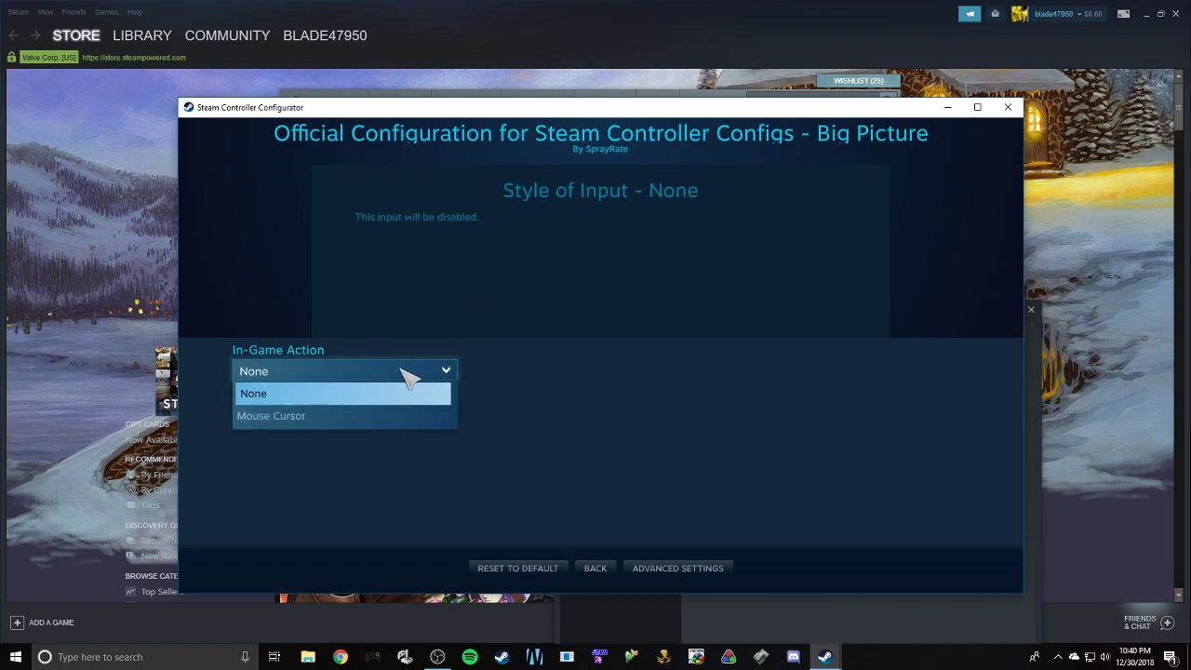
mouse_move(274, 416)
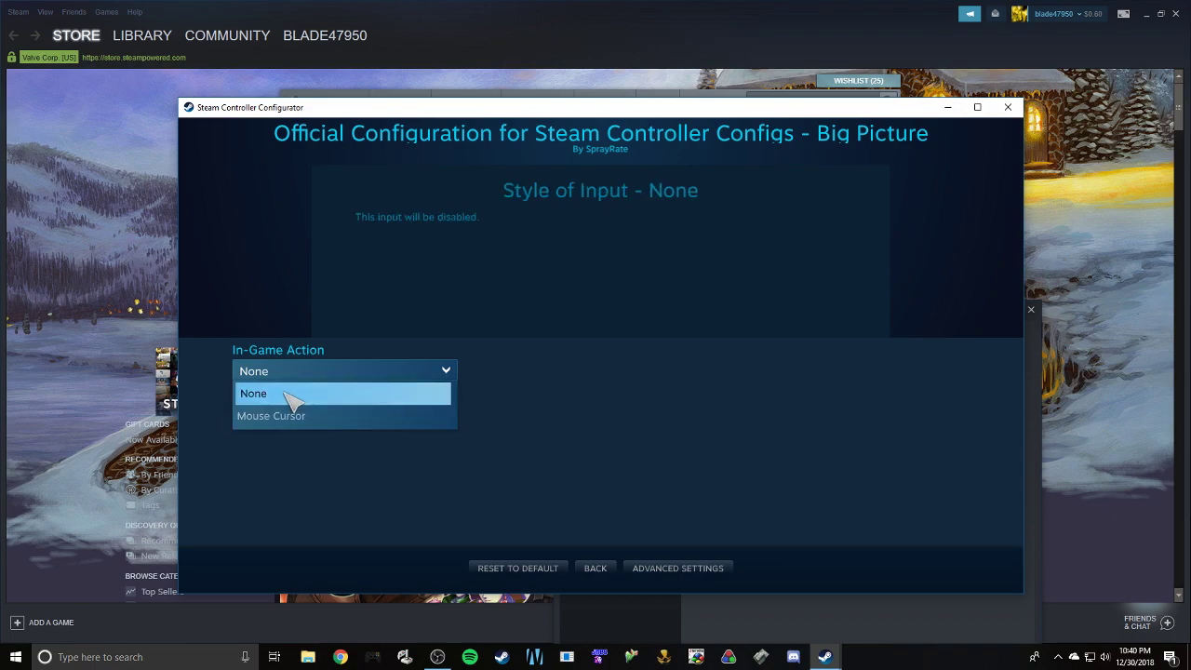
left_click(253, 392)
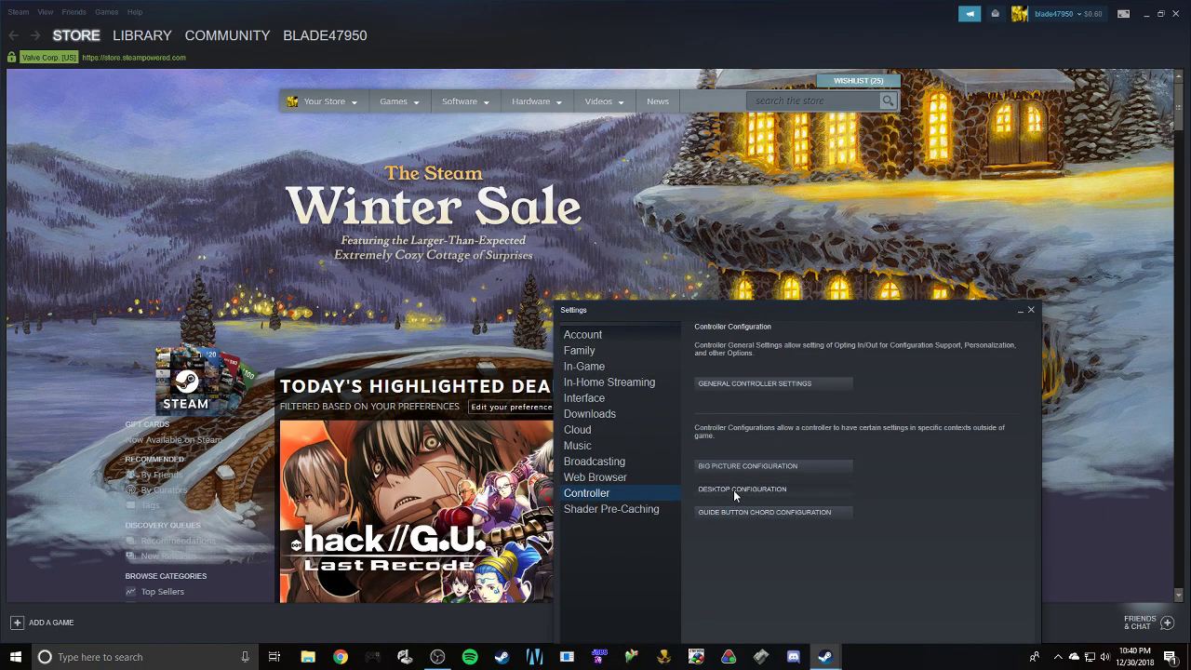
Step: Open Desktop Configuration and list the gyro Style of Input choices, with None set
left_click(741, 488)
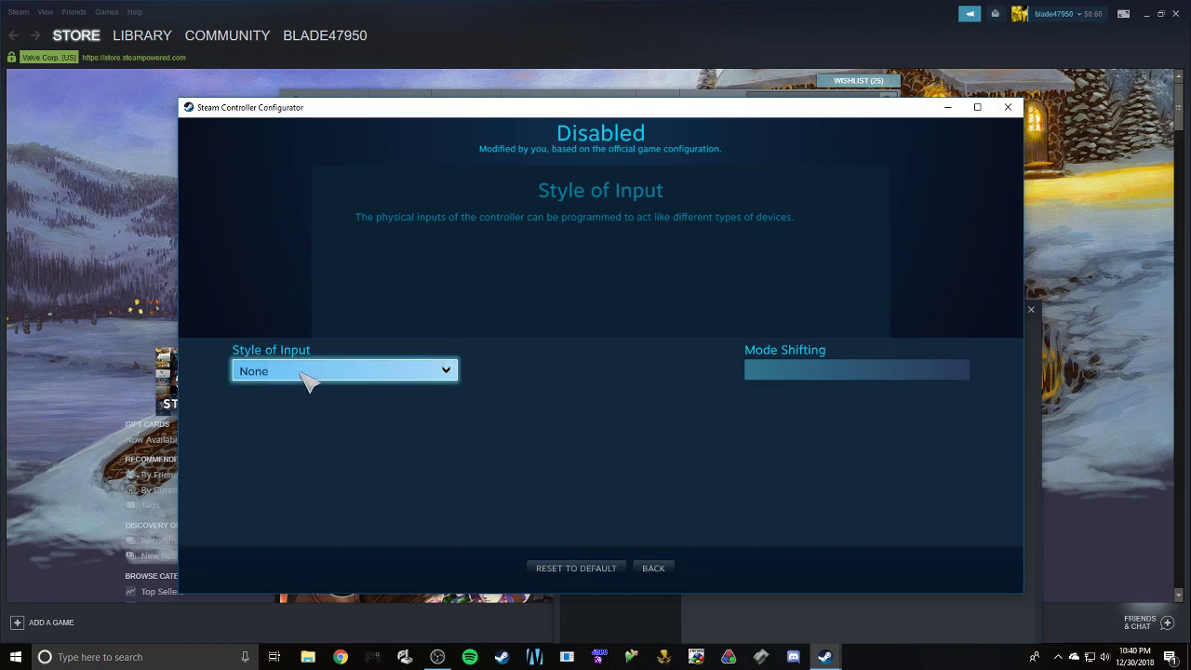
left_click(343, 370)
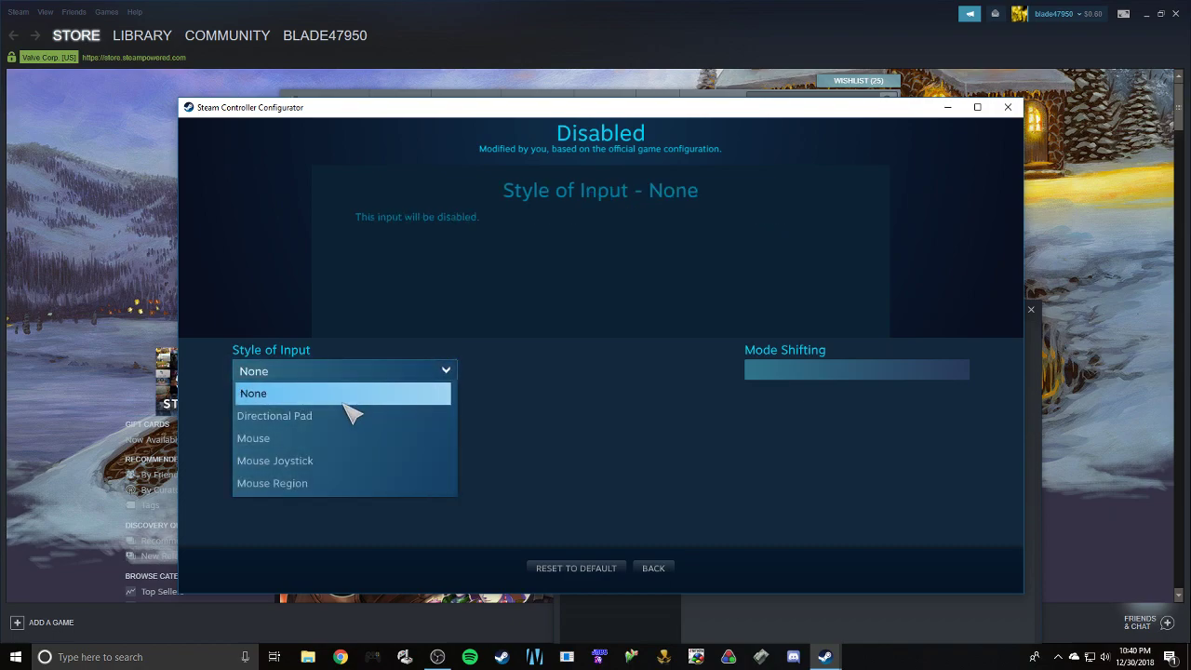
mouse_move(675, 449)
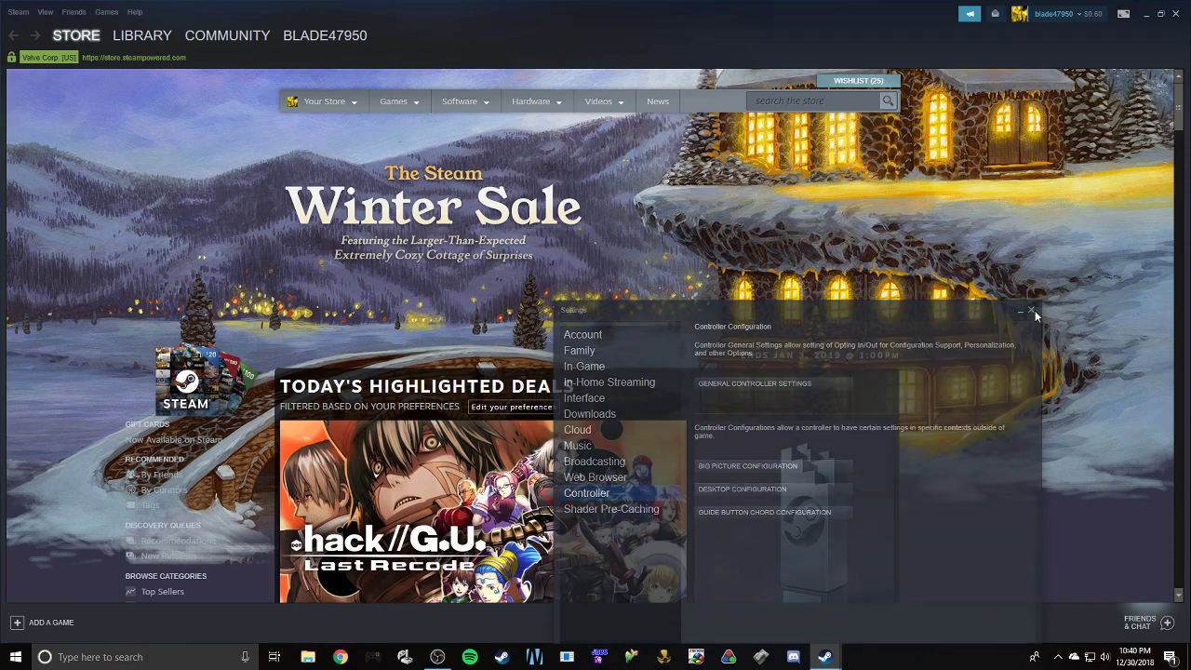
left_click(1032, 310)
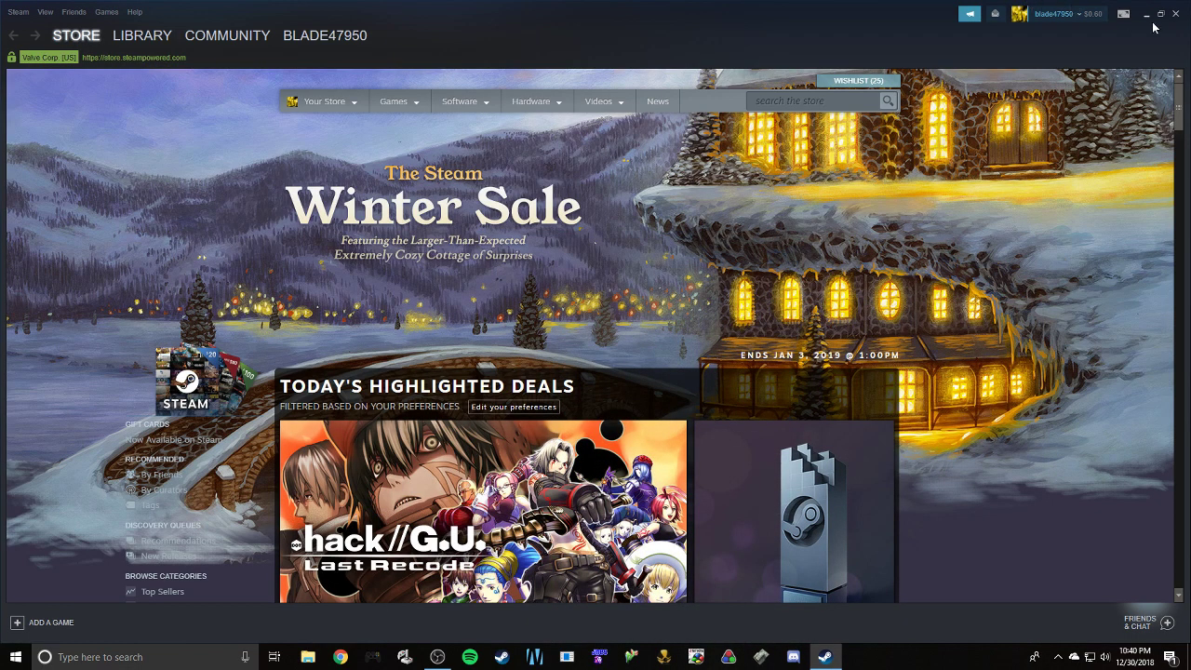
mouse_move(413, 7)
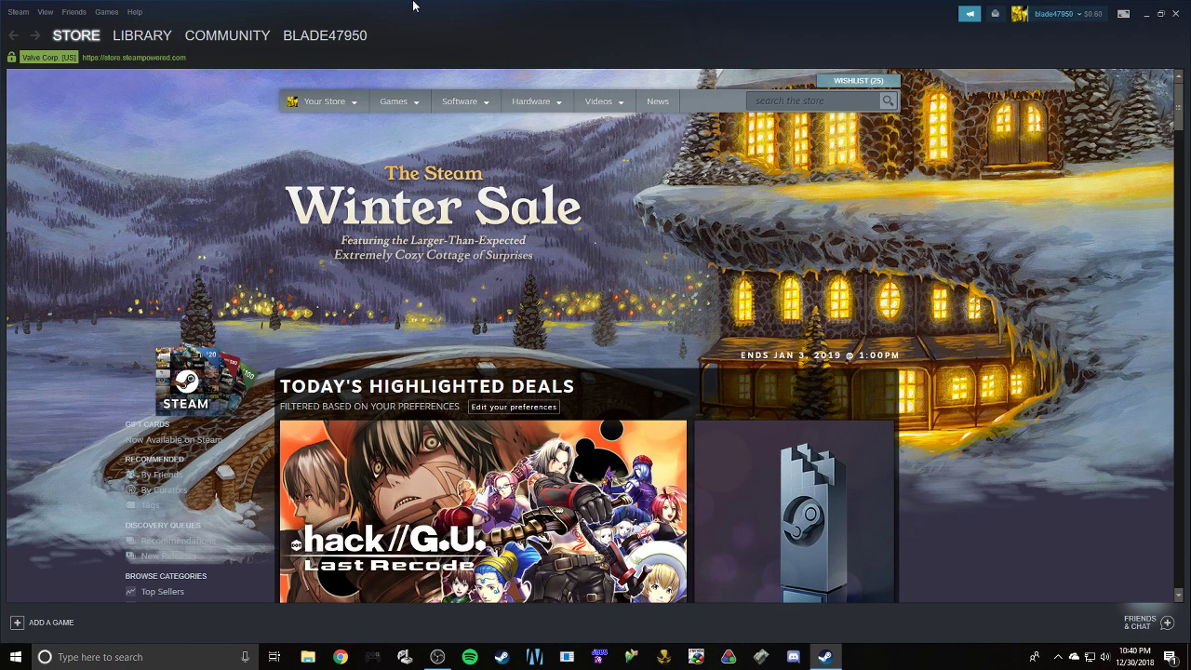
left_click(324, 101)
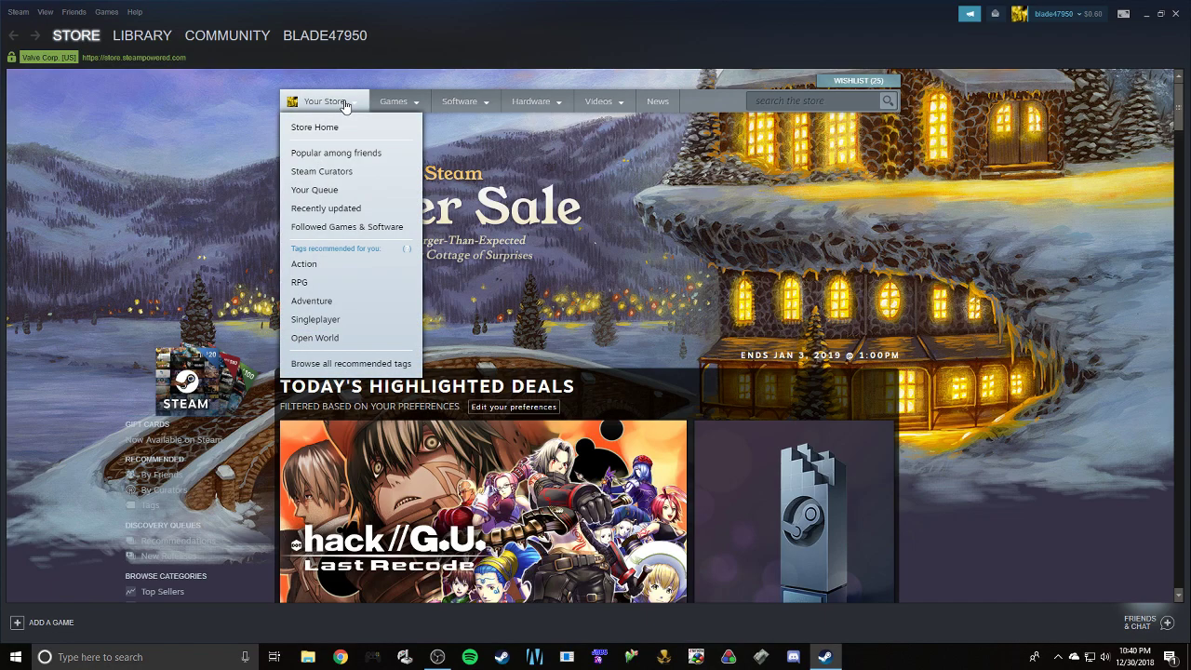
left_click(107, 286)
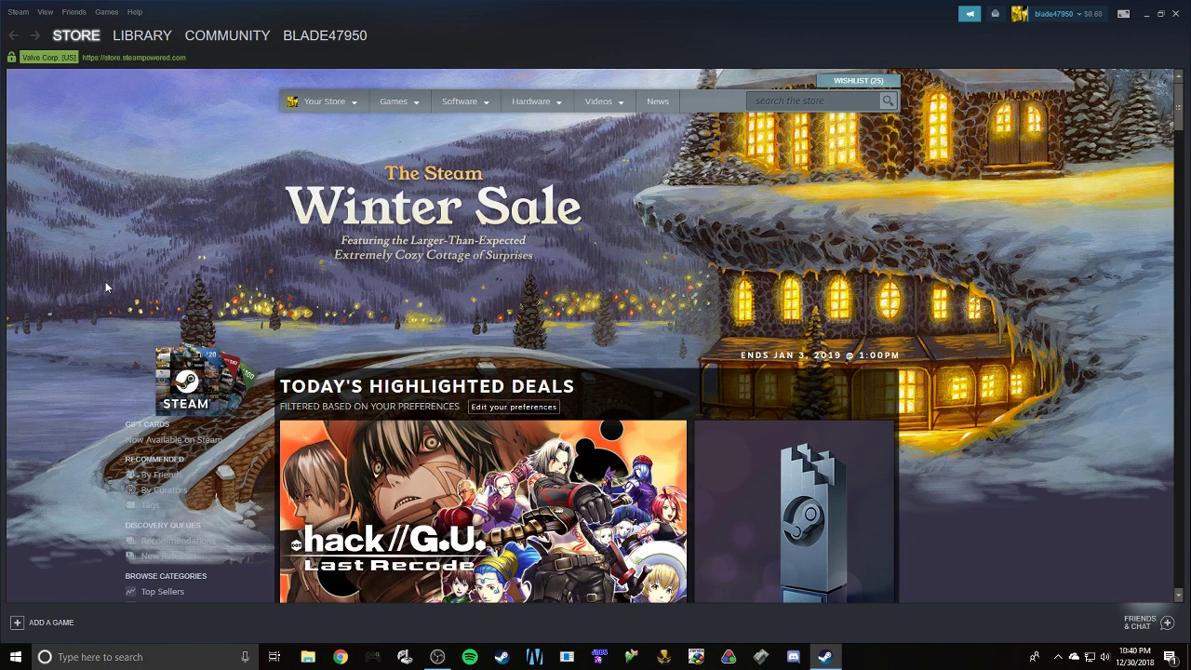